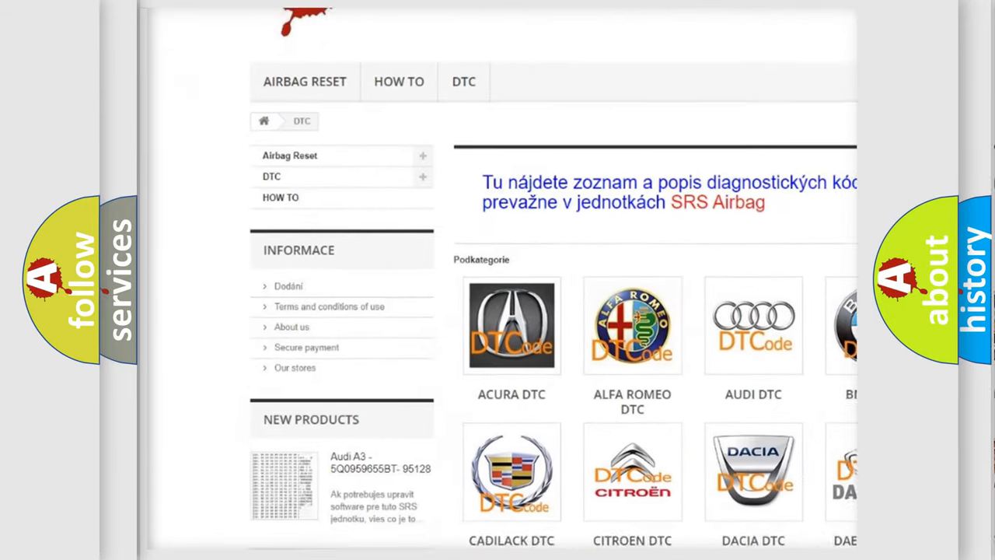
{"action": "scroll", "scroll_direction": "down", "scroll_amount": 3}
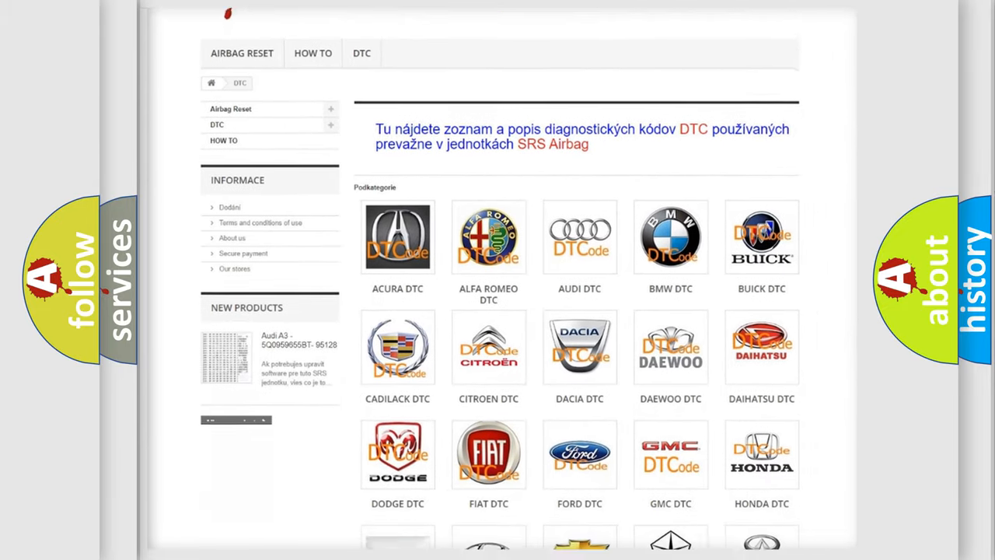
{"action": "scroll", "scroll_direction": "down", "scroll_amount": 3}
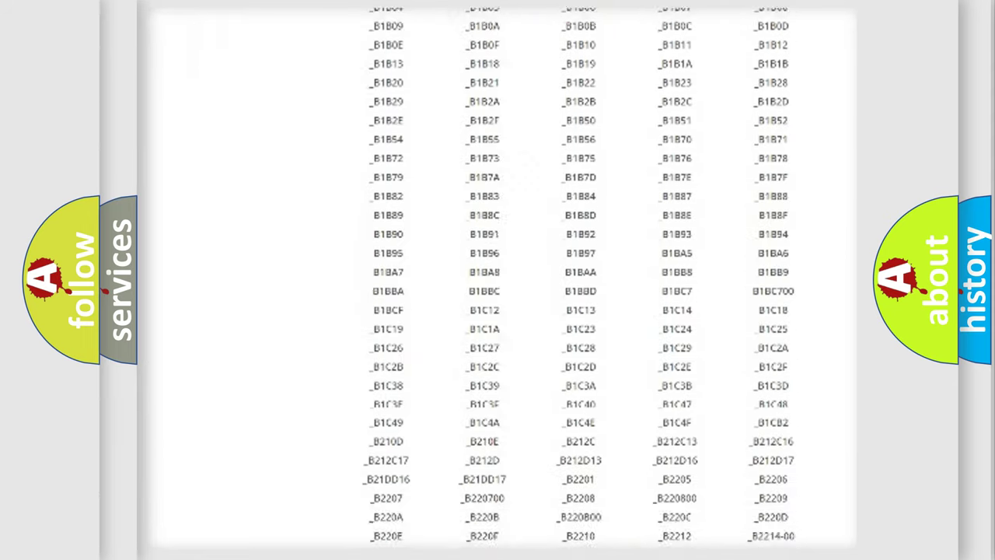
{"action": "scroll", "scroll_direction": "down", "scroll_amount": 3}
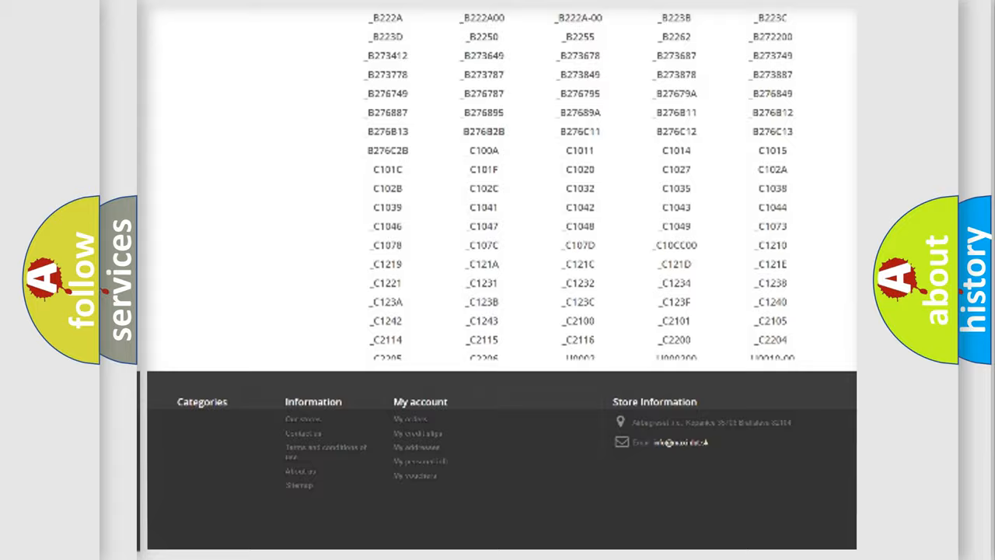
{"action": "scroll", "scroll_direction": "up", "scroll_amount": 3}
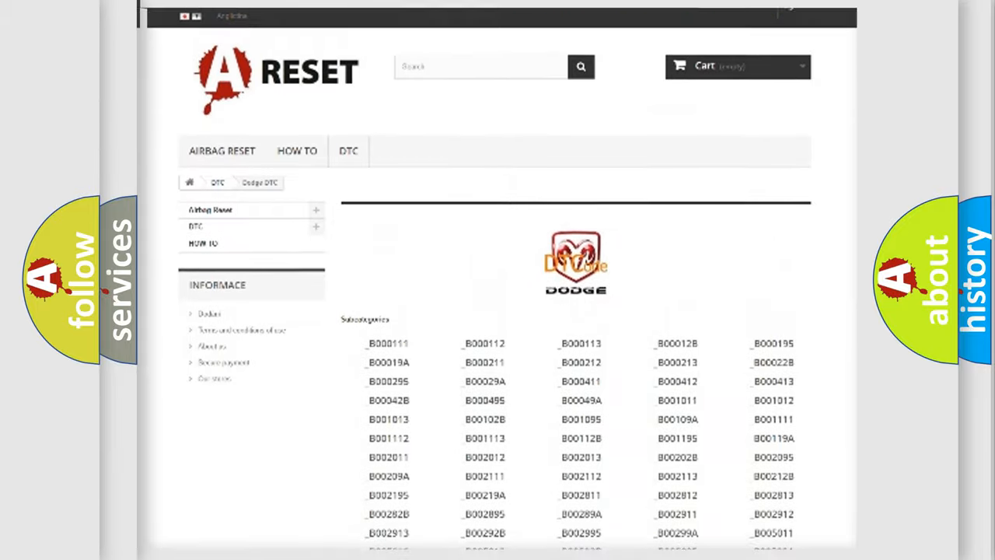